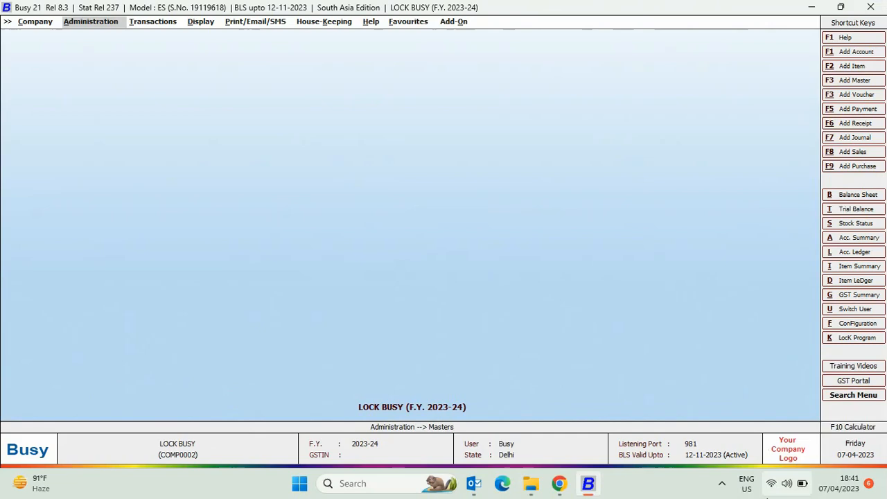
Lock Busy from the shortcut keys panel so it shows the Unlock Busy prompt
click(853, 339)
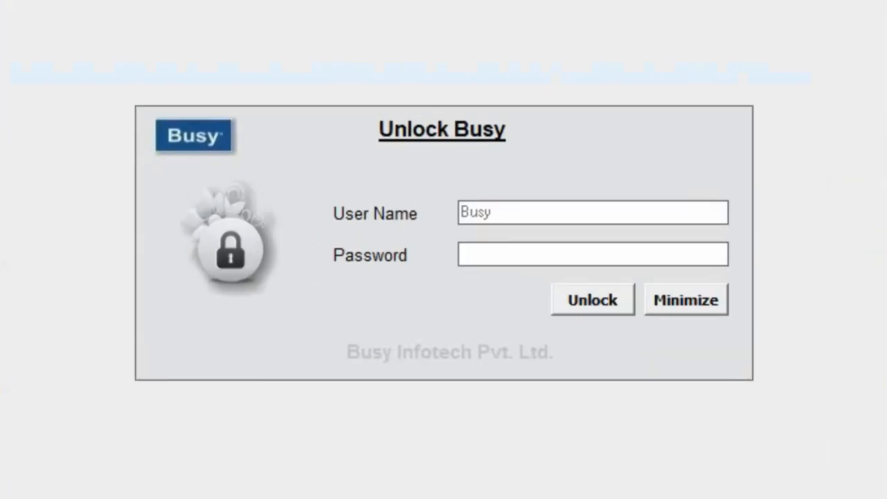
Enter the Busy user's password and unlock to reopen the LOCK BUSY company
text(*)
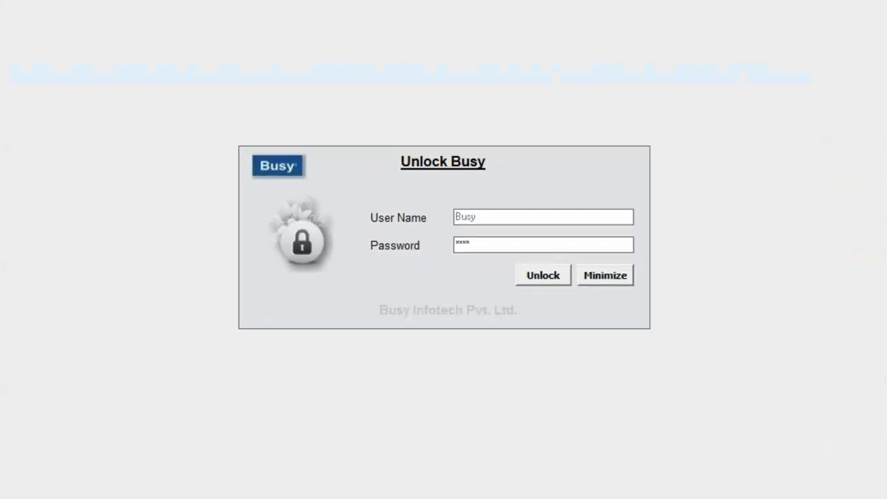
click(543, 274)
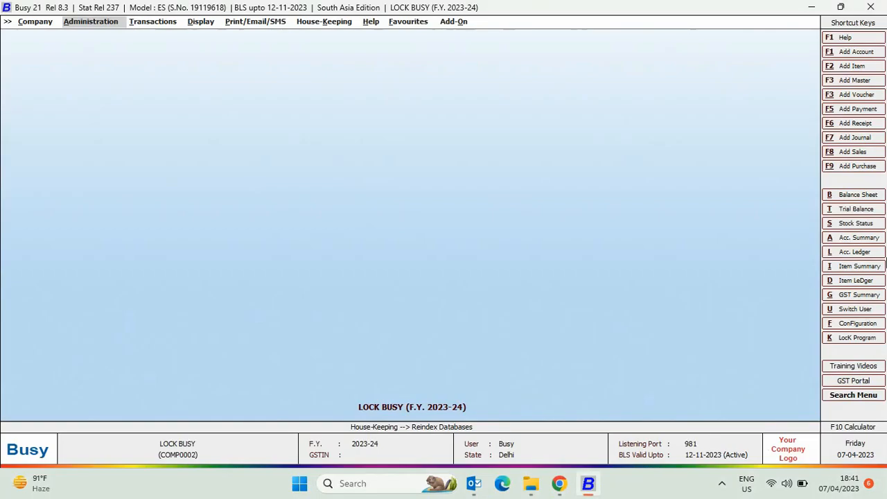